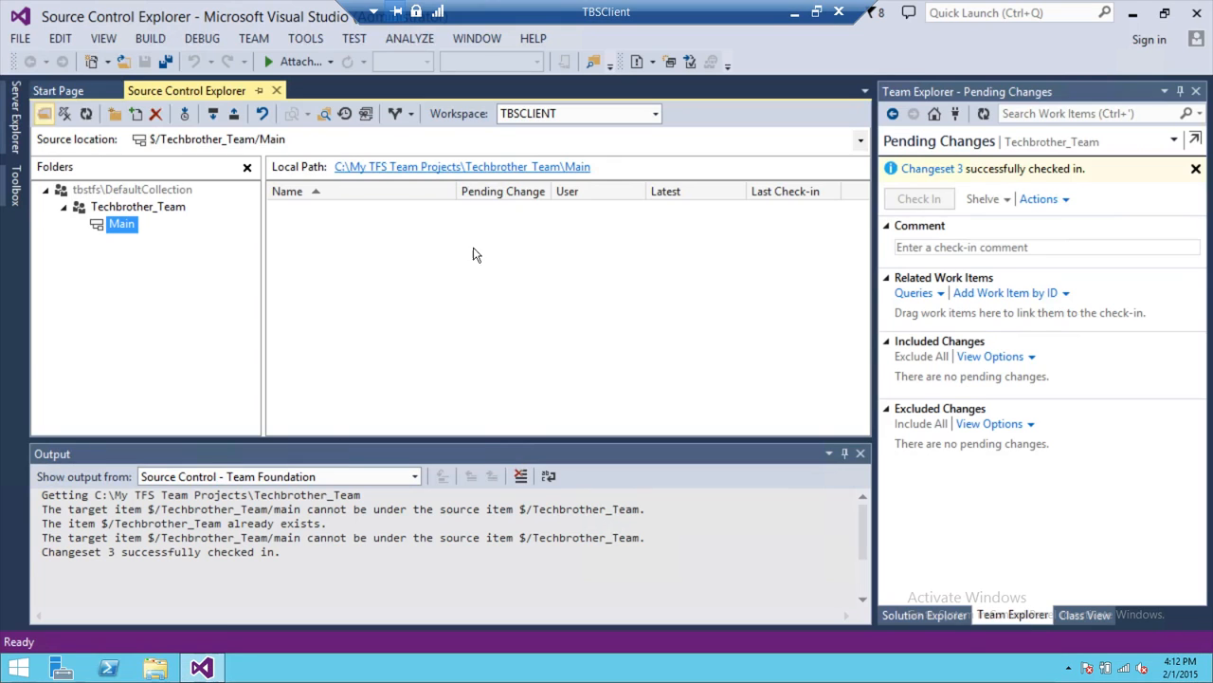
{"action": "mouse_move", "coordinate": [163, 229]}
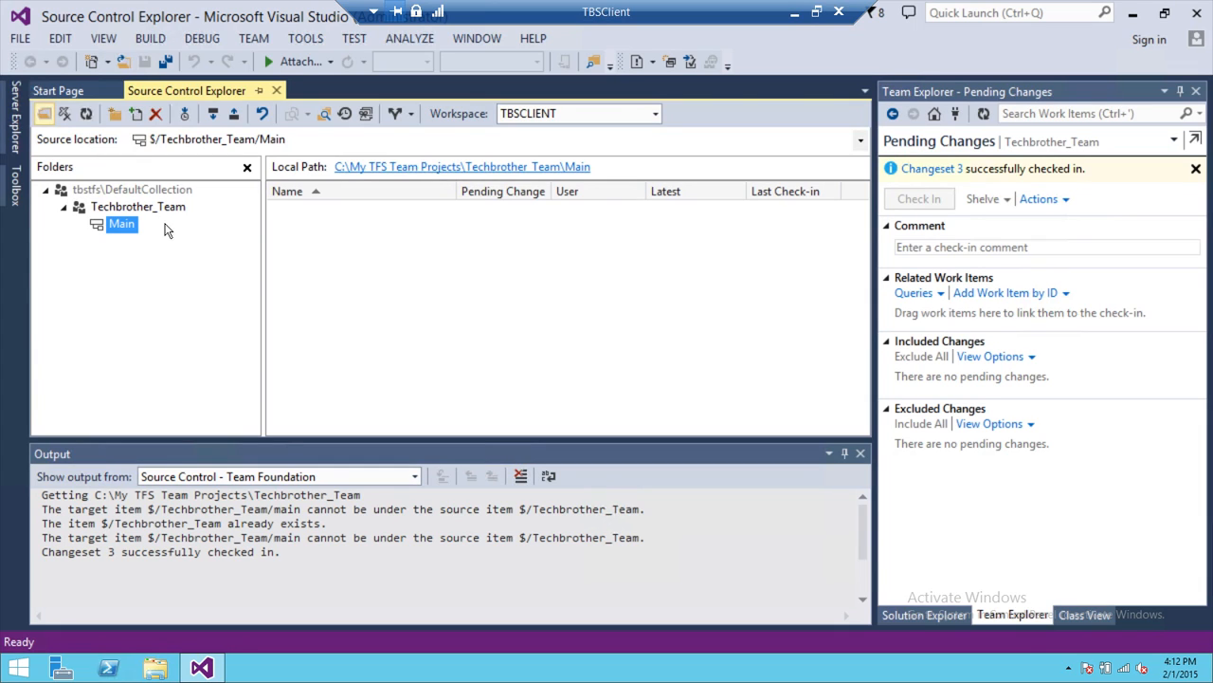
- Open the Branch dialog for Main under Techbrother_Team, proposing 'Main-branch' as target
{"action": "left_click", "coordinate": [138, 207]}
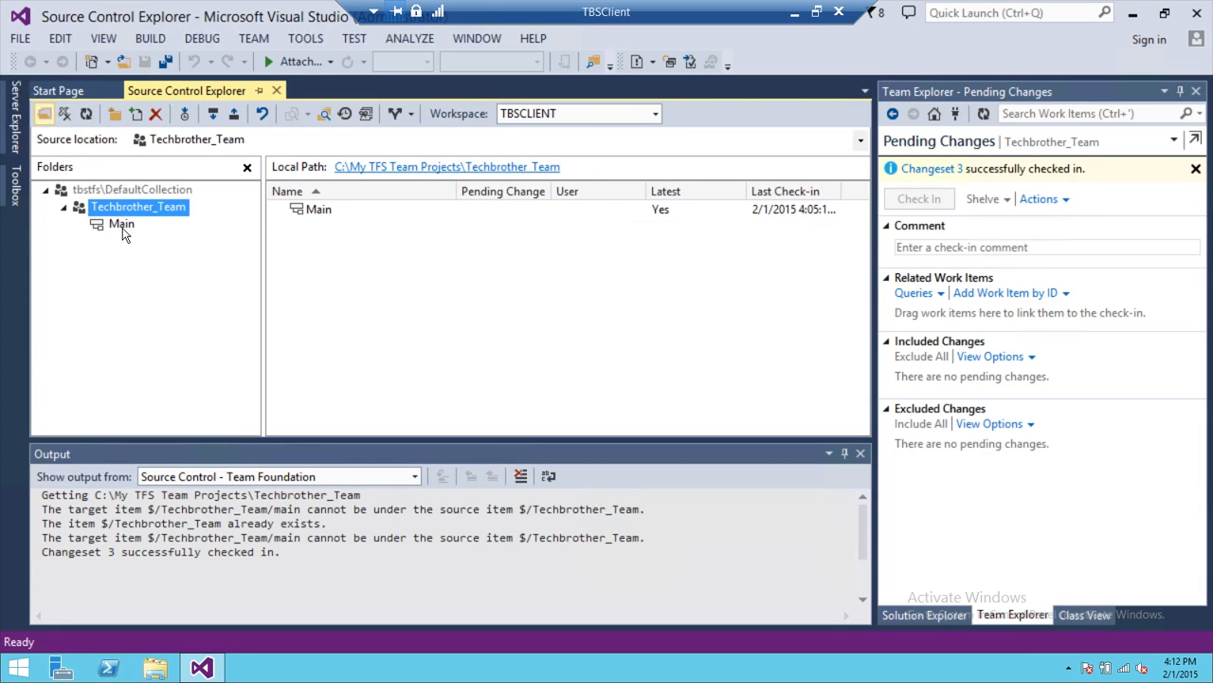
{"action": "left_click", "coordinate": [121, 224]}
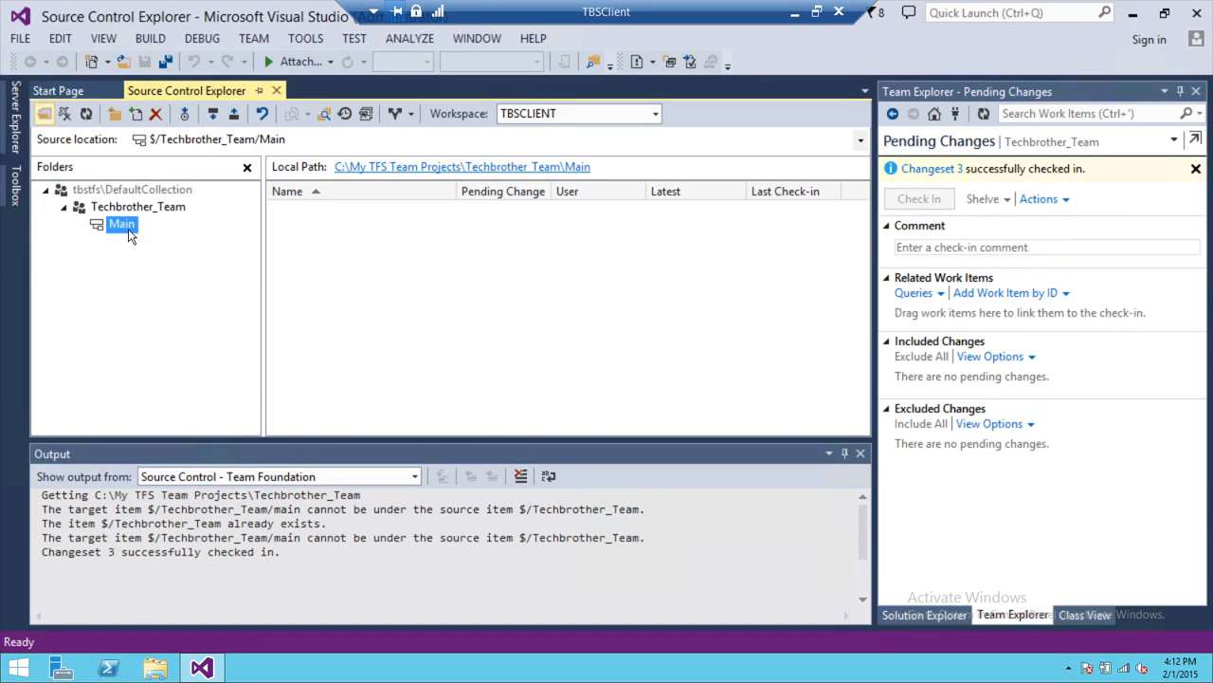
{"action": "right_click", "coordinate": [121, 224]}
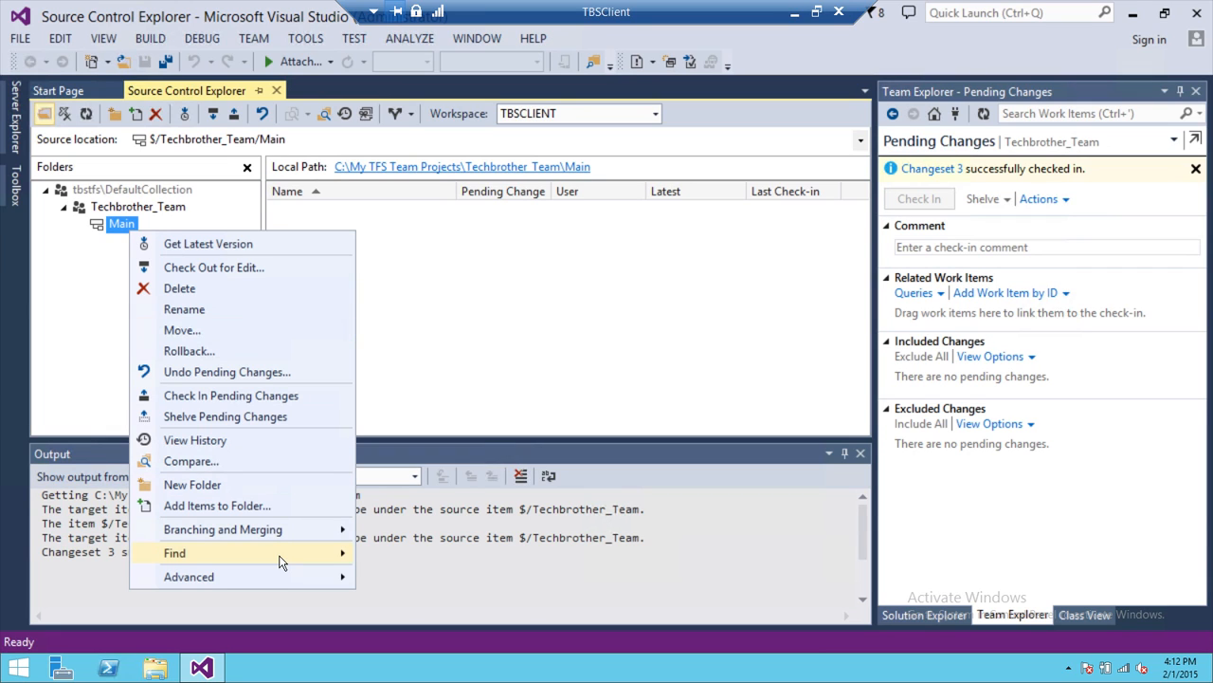
{"action": "mouse_move", "coordinate": [223, 529]}
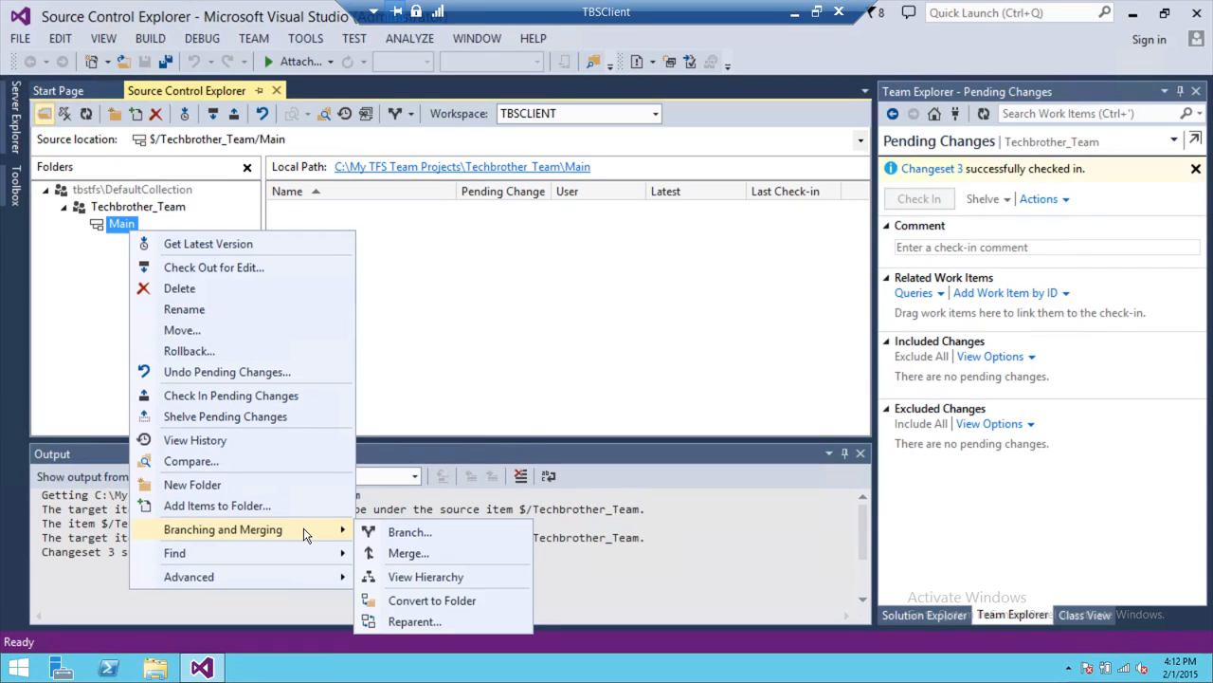
{"action": "mouse_move", "coordinate": [410, 531]}
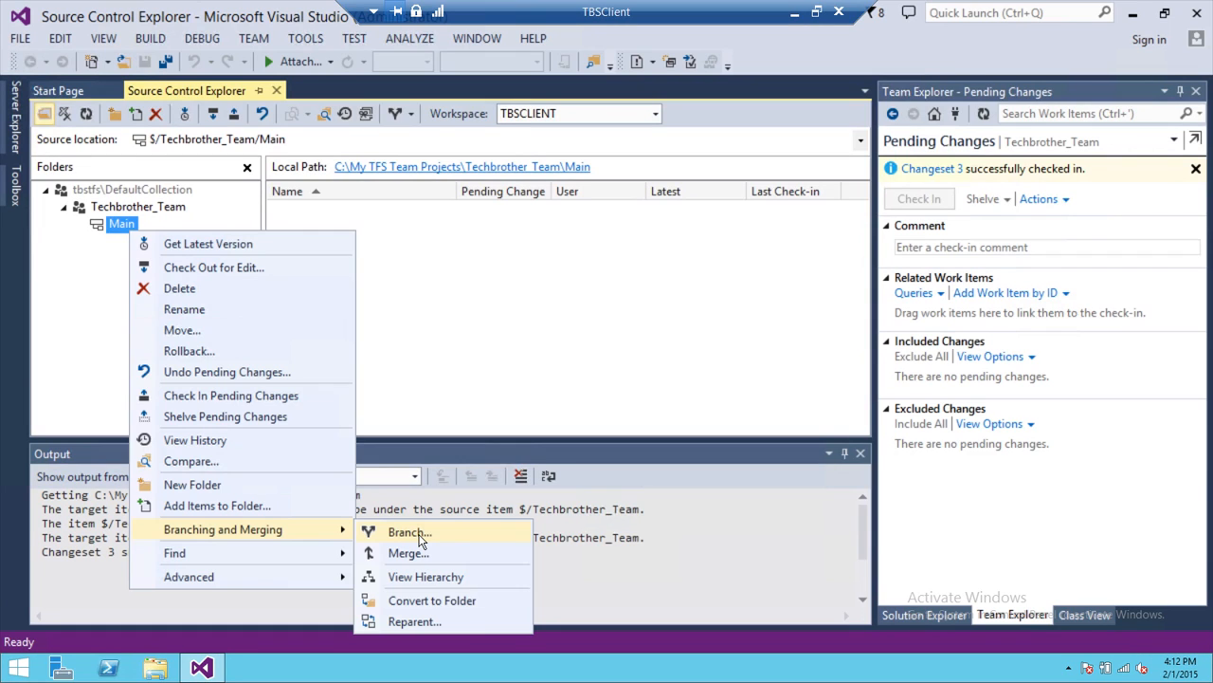
{"action": "left_click", "coordinate": [406, 531]}
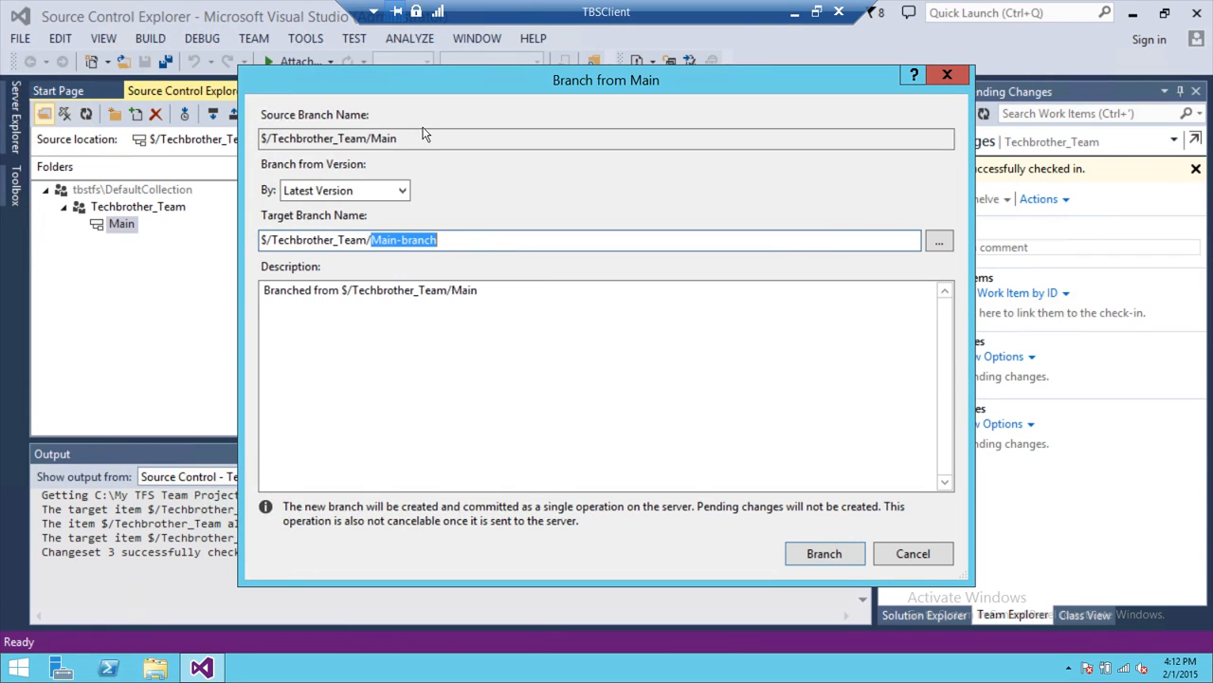
- Rename the target branch to 'Dev', create it from Main, and confirm
{"action": "left_click", "coordinate": [410, 138]}
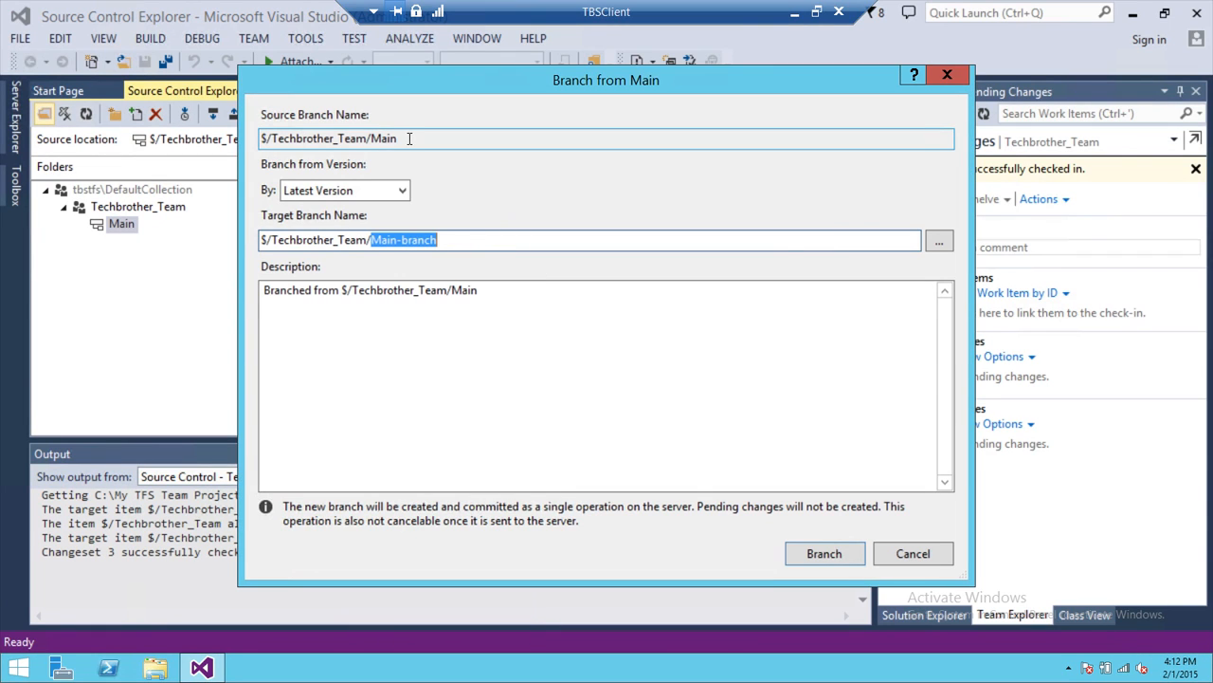
{"action": "left_click", "coordinate": [451, 238]}
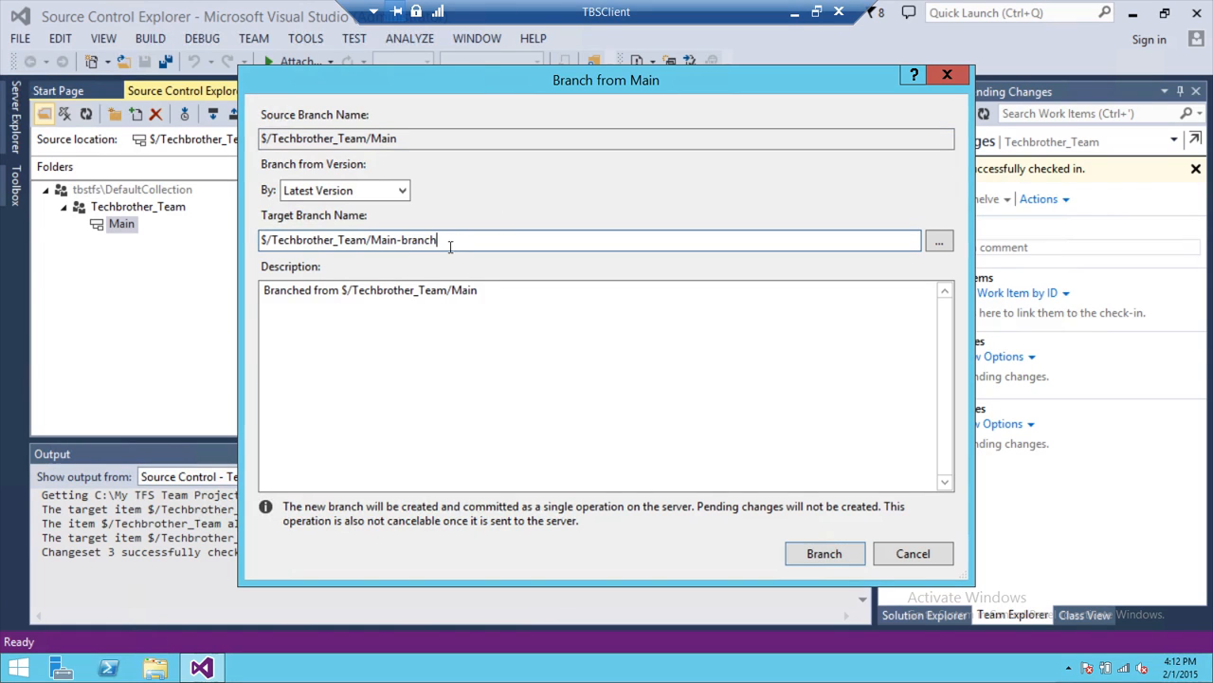
{"action": "double_click", "coordinate": [403, 239]}
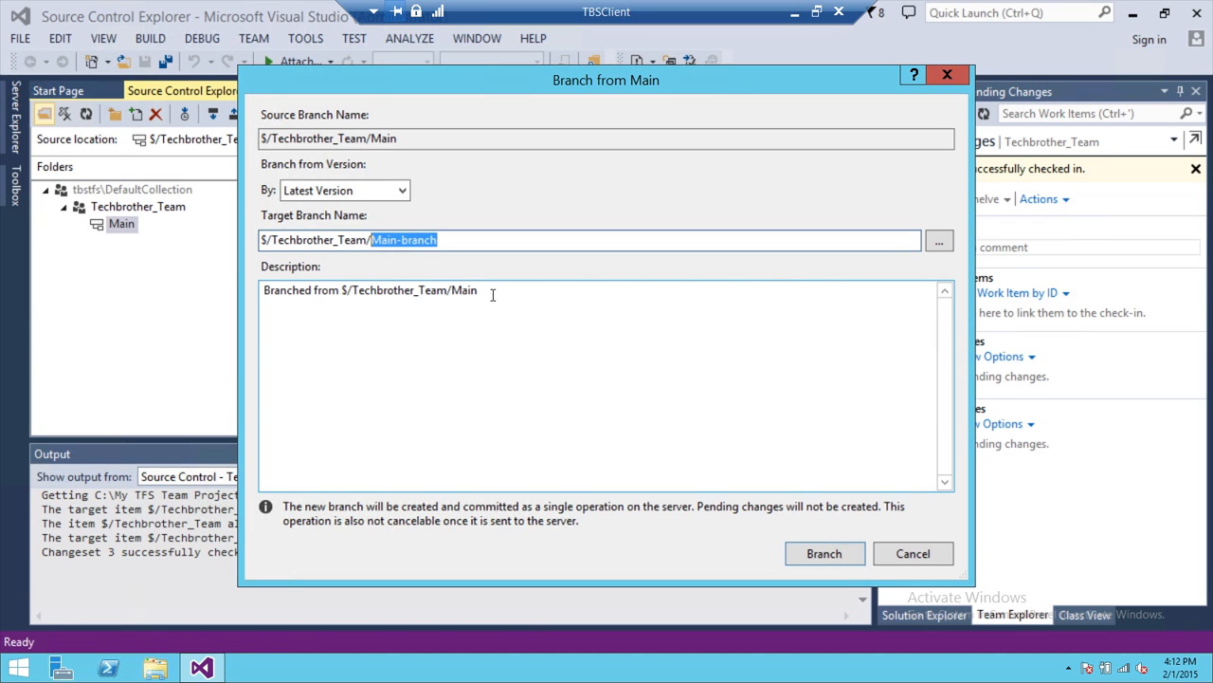
{"action": "type", "text": "D"}
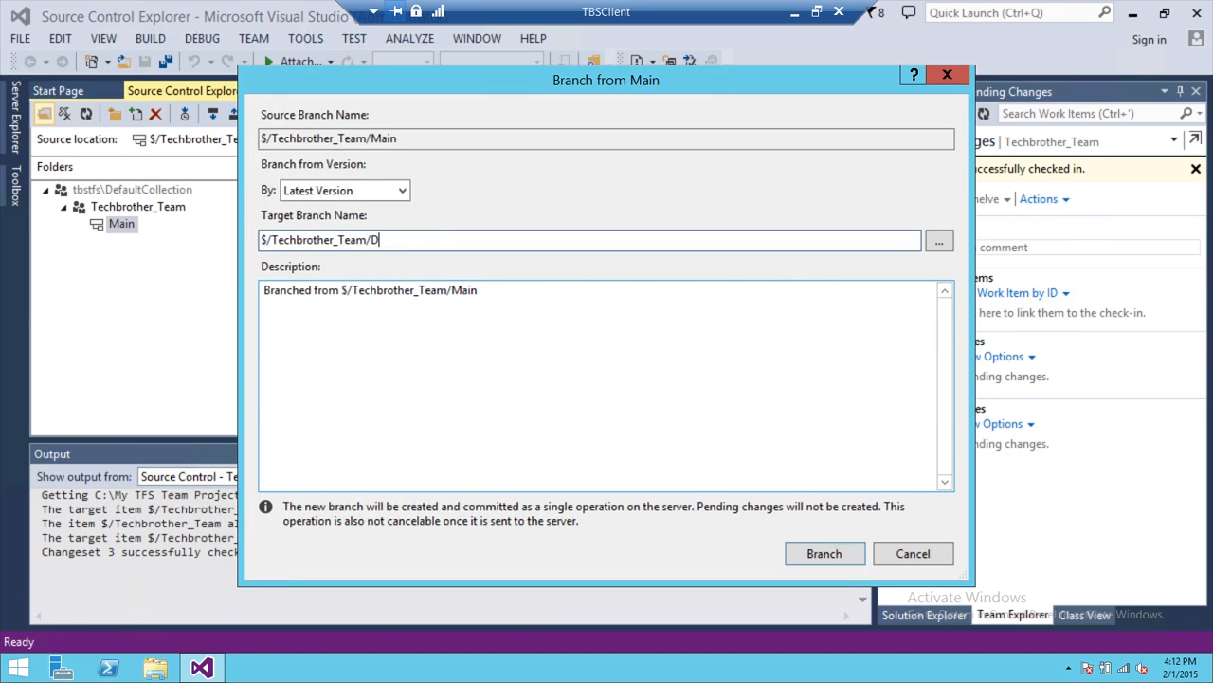
{"action": "type", "text": "ev"}
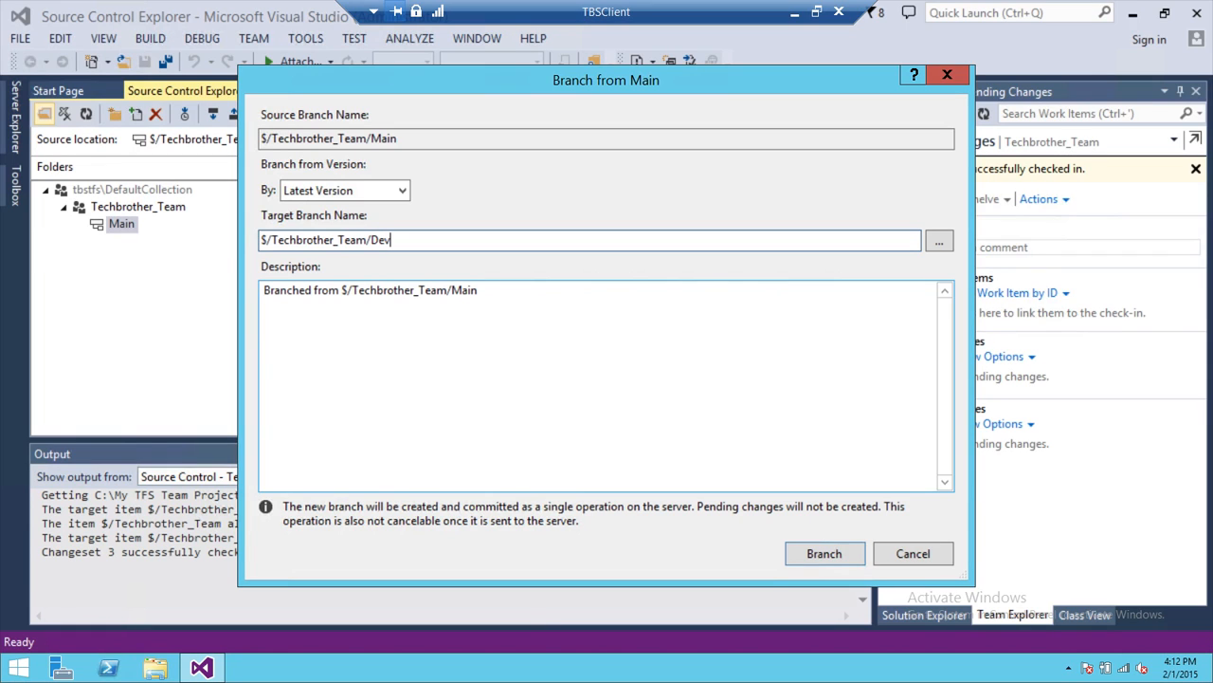
{"action": "mouse_move", "coordinate": [825, 553]}
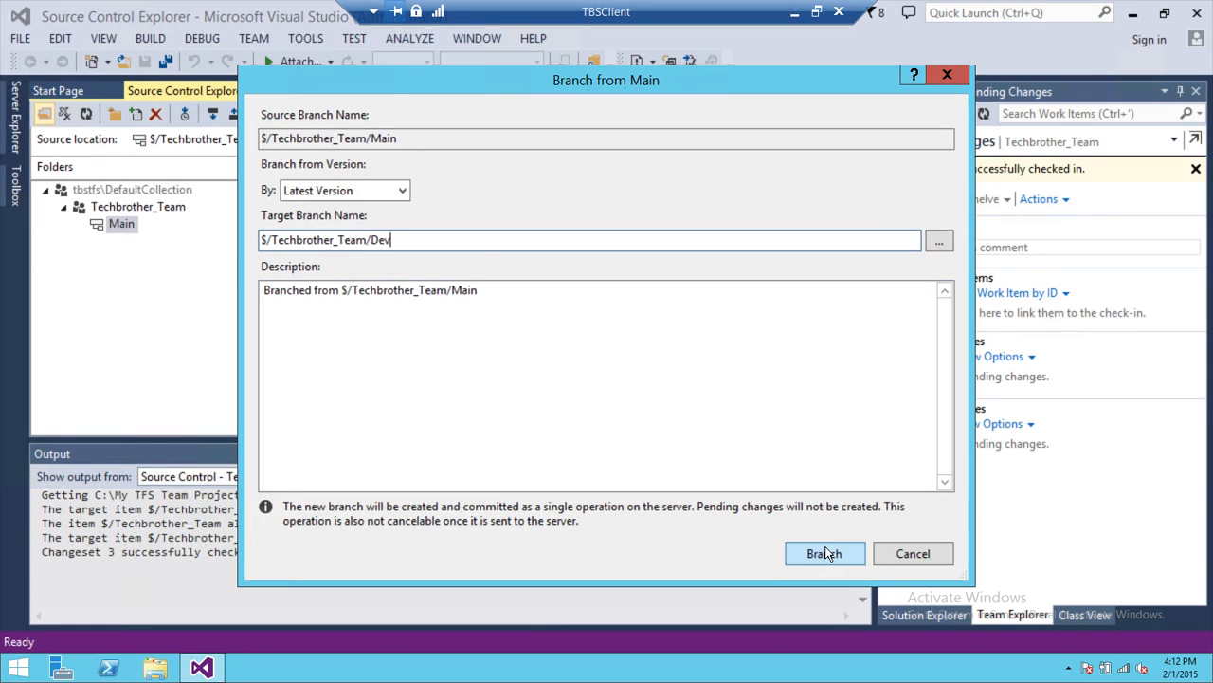
{"action": "left_click", "coordinate": [825, 552]}
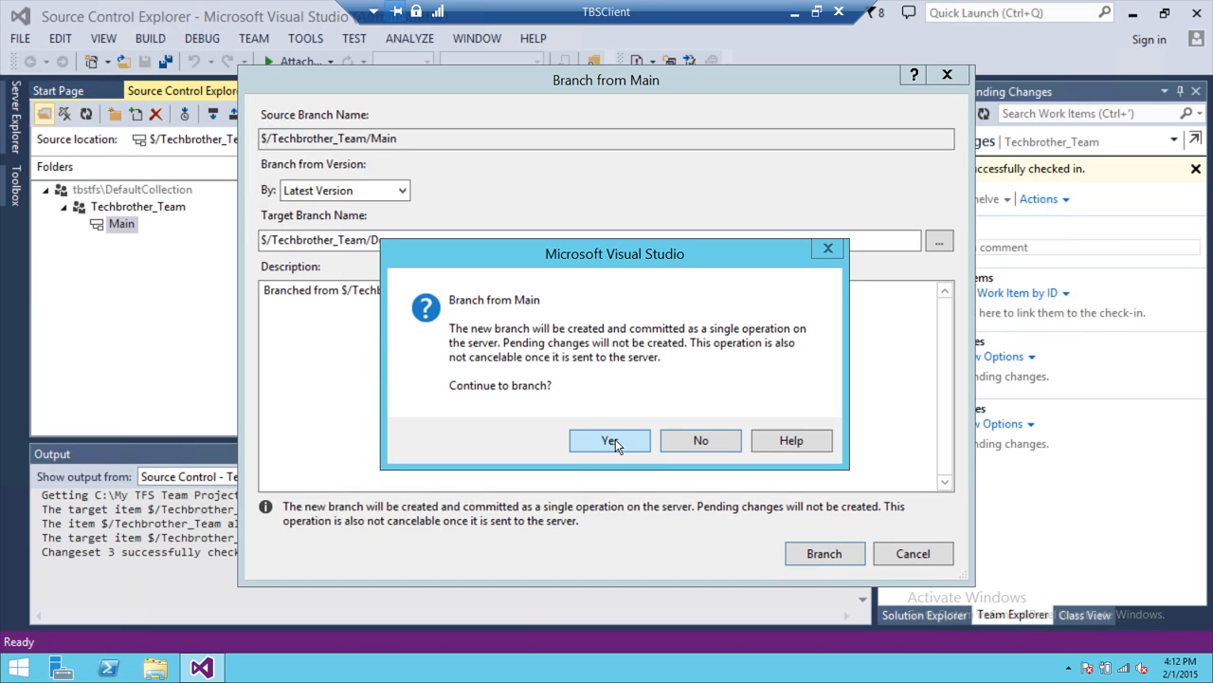
{"action": "left_click", "coordinate": [608, 440]}
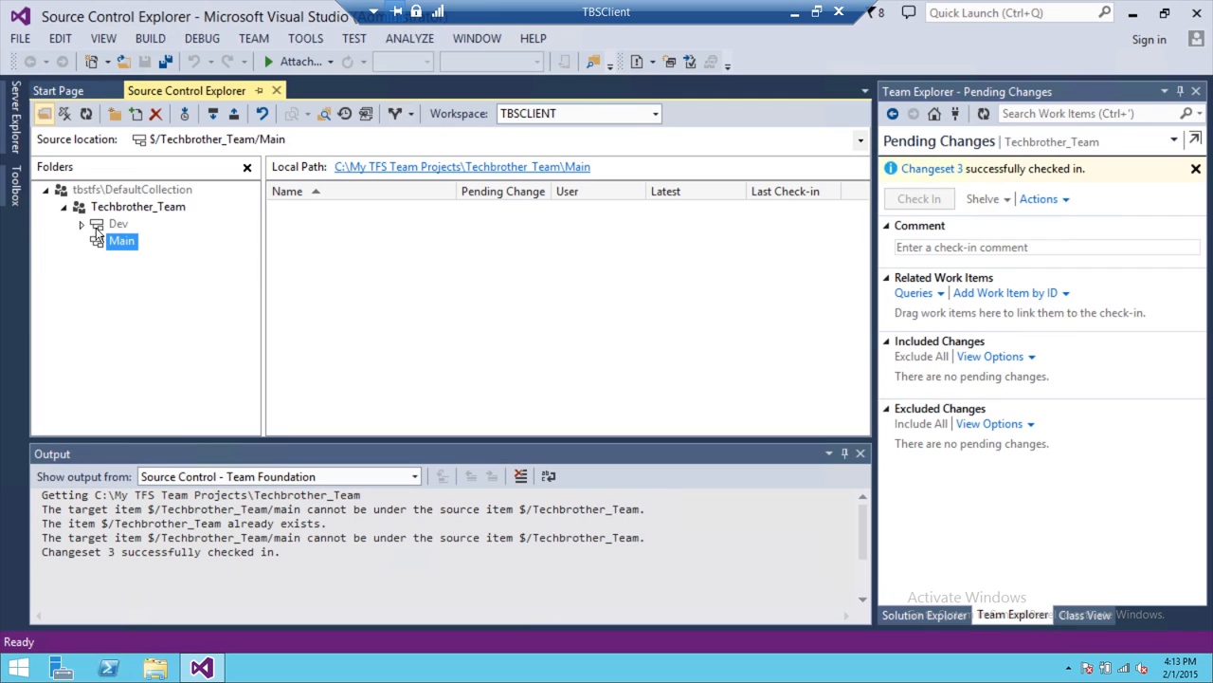
- Browse the Dev and Main branch folders in the Folders tree to check their contents
{"action": "left_click", "coordinate": [118, 223]}
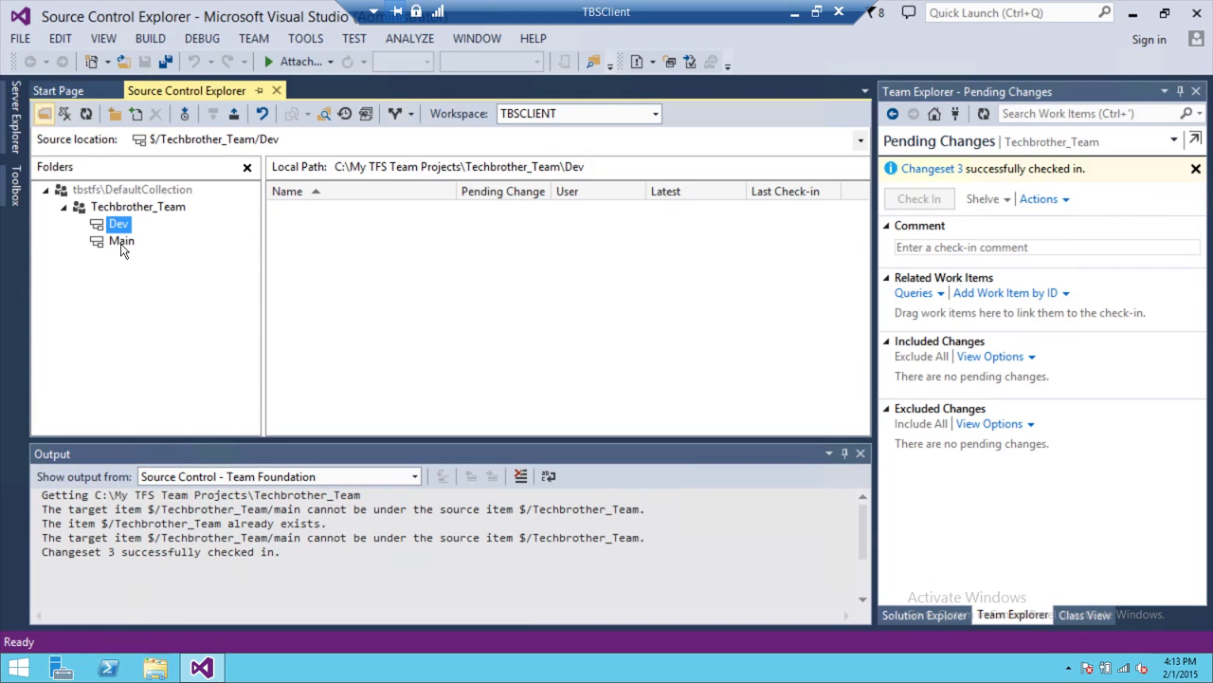
{"action": "left_click", "coordinate": [122, 240]}
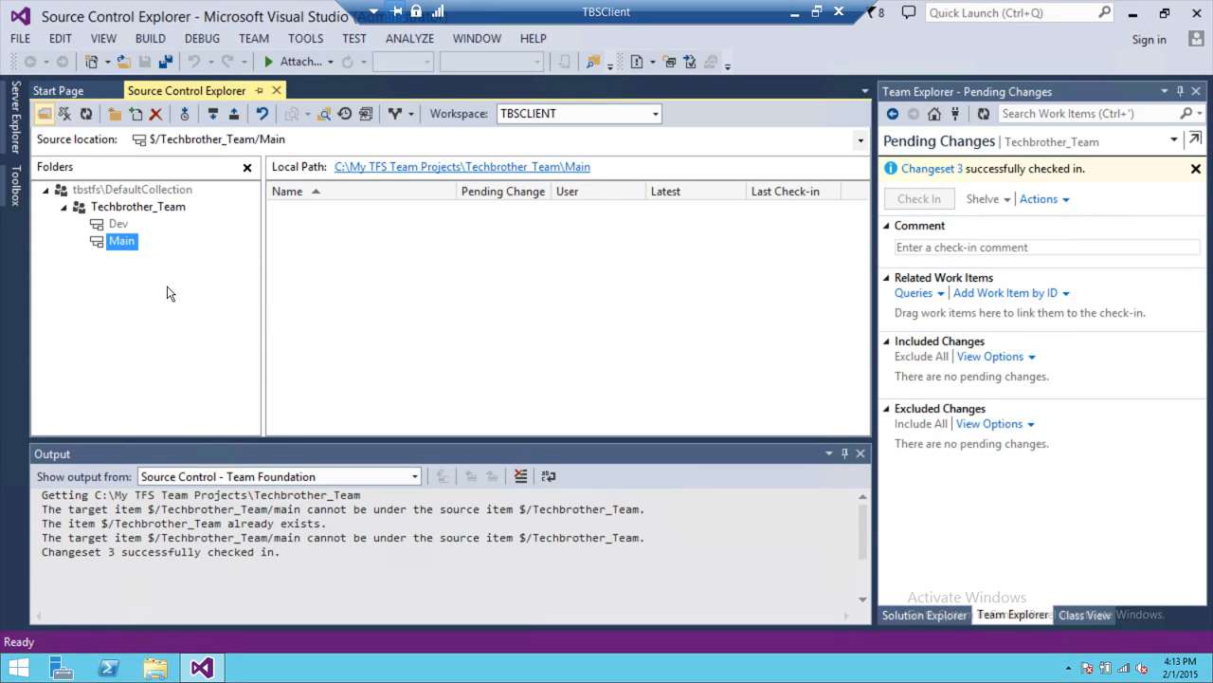
{"action": "left_click", "coordinate": [118, 222]}
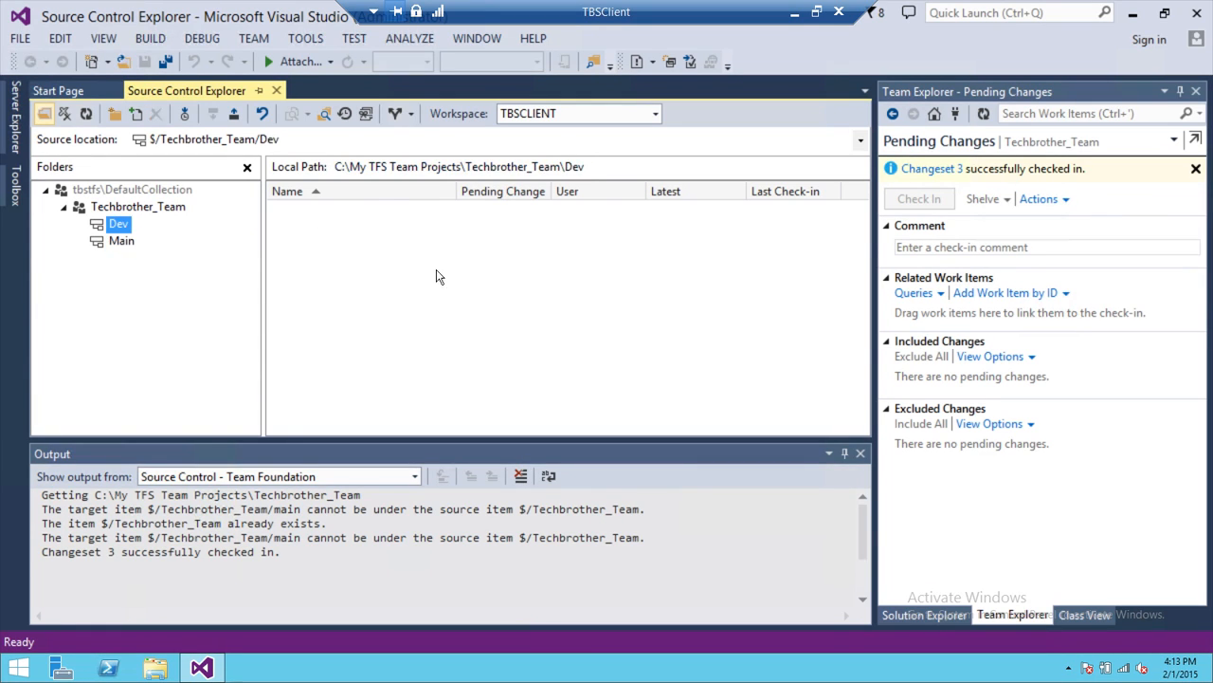
{"action": "mouse_move", "coordinate": [124, 260]}
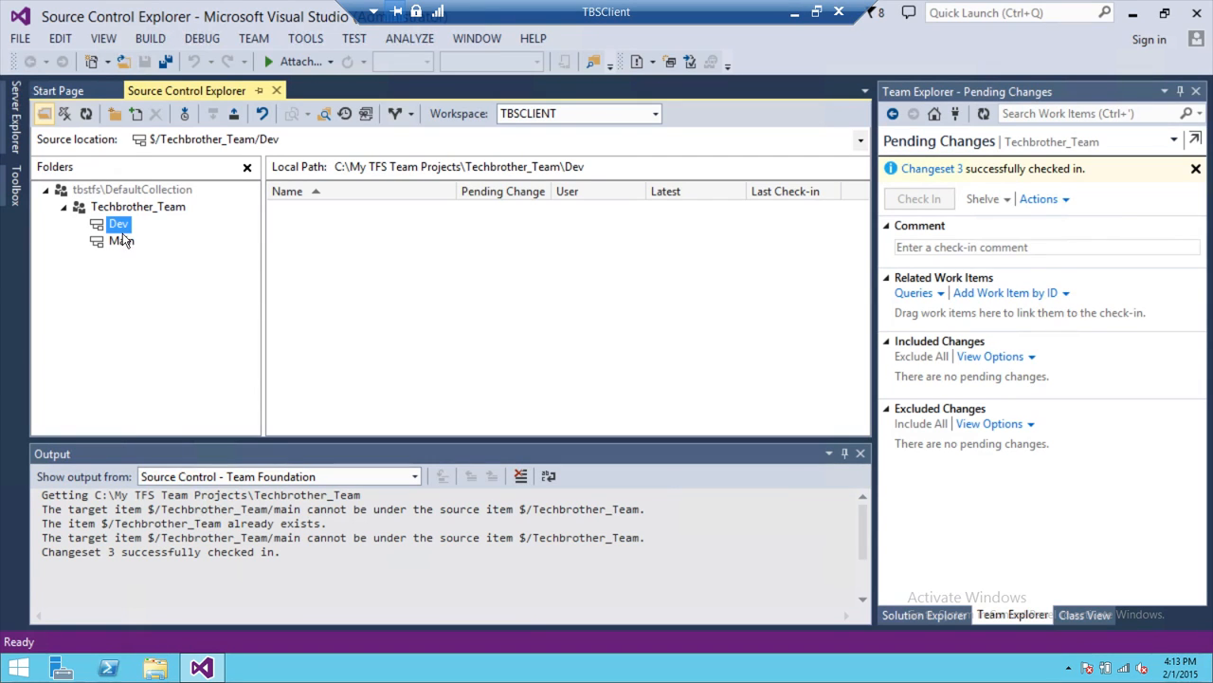
{"action": "mouse_move", "coordinate": [206, 237]}
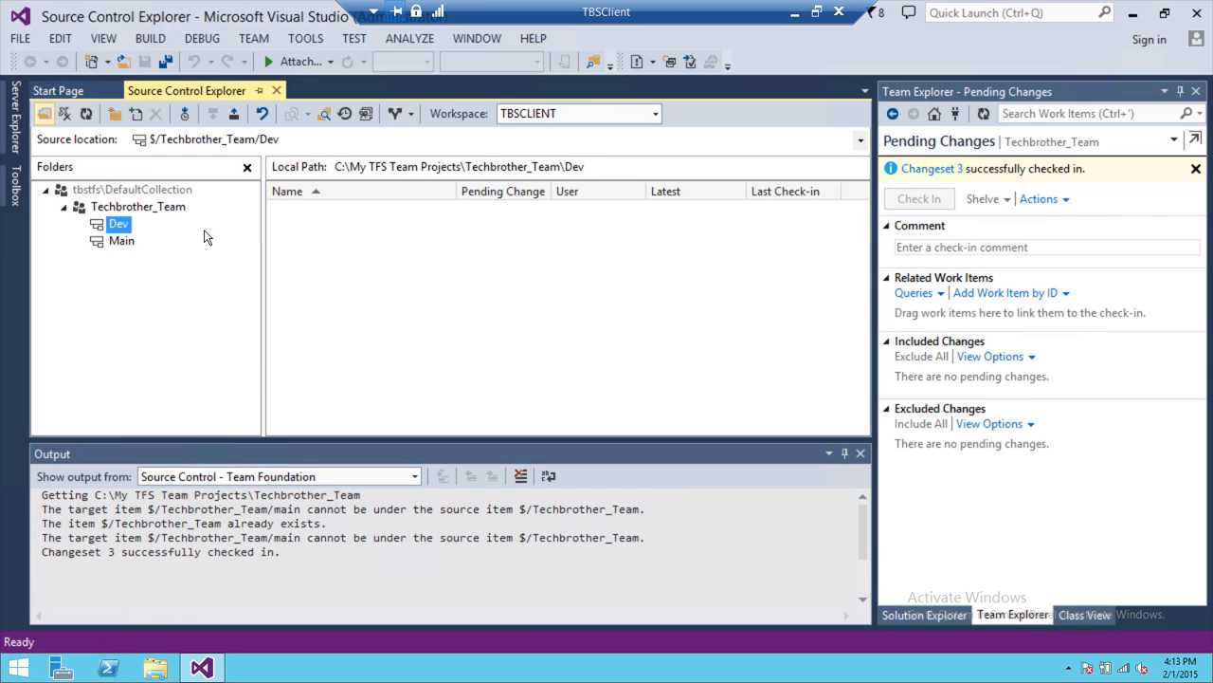
{"action": "right_click", "coordinate": [121, 240]}
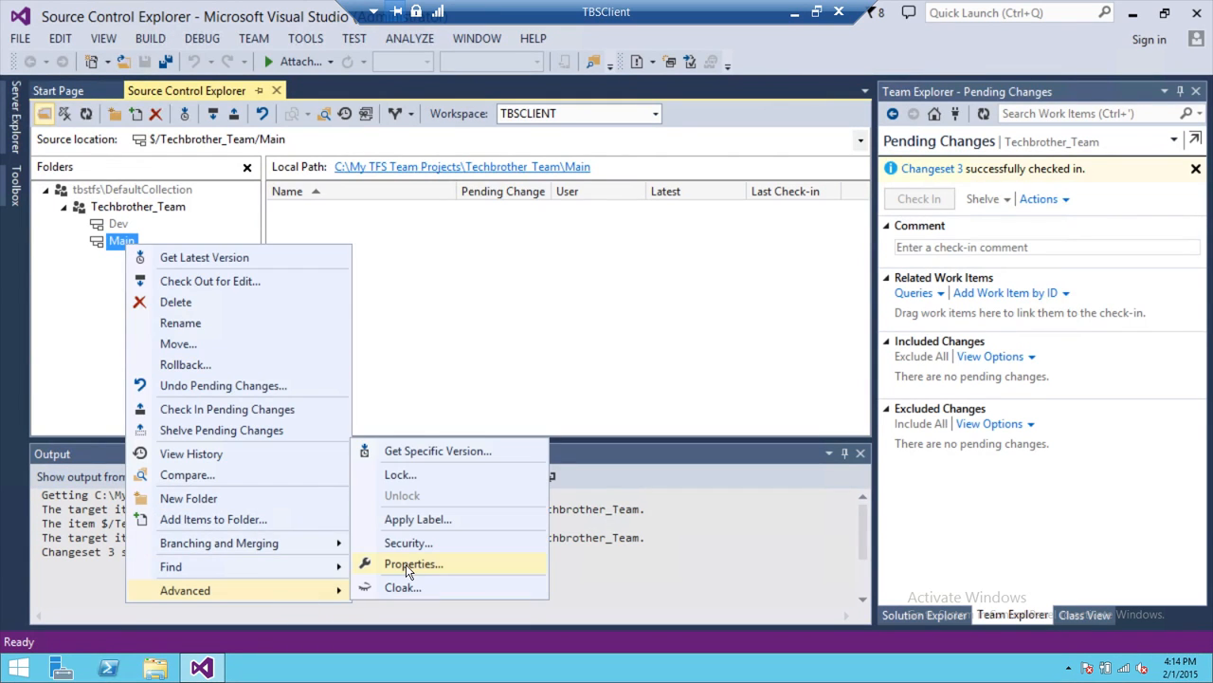
- Show Main's properties on the Relationships page, listing Dev as a child branch
{"action": "left_click", "coordinate": [414, 563]}
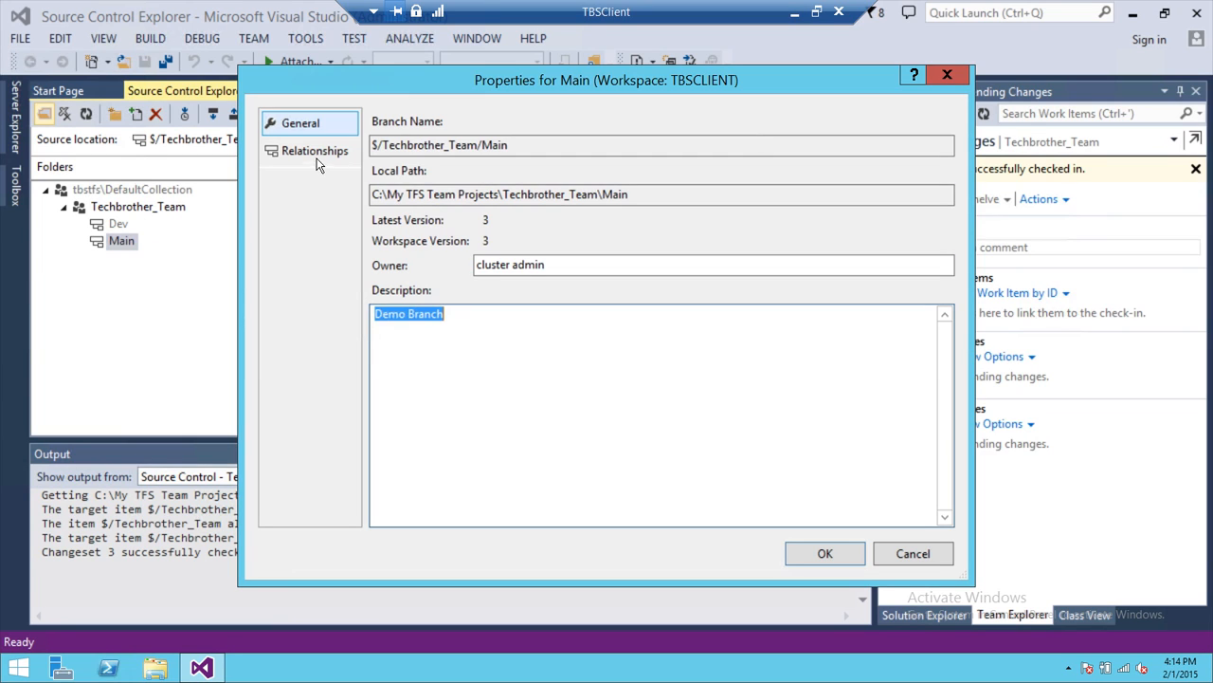
{"action": "left_click", "coordinate": [314, 151]}
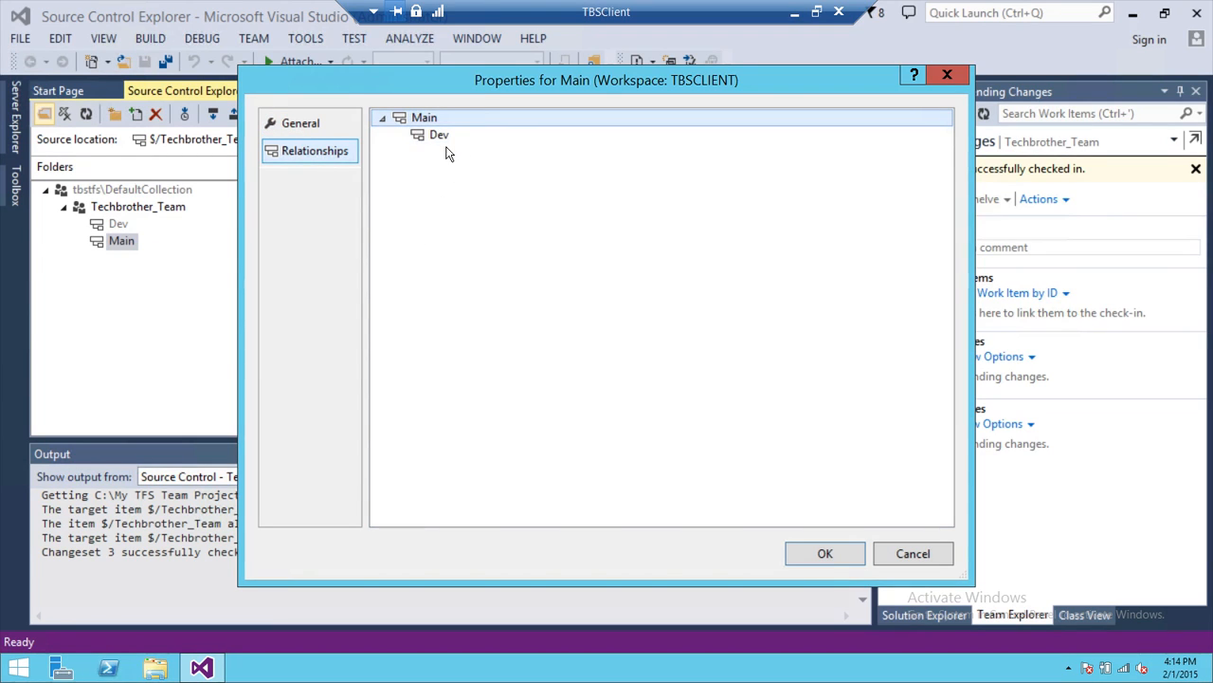
{"action": "left_click", "coordinate": [423, 117]}
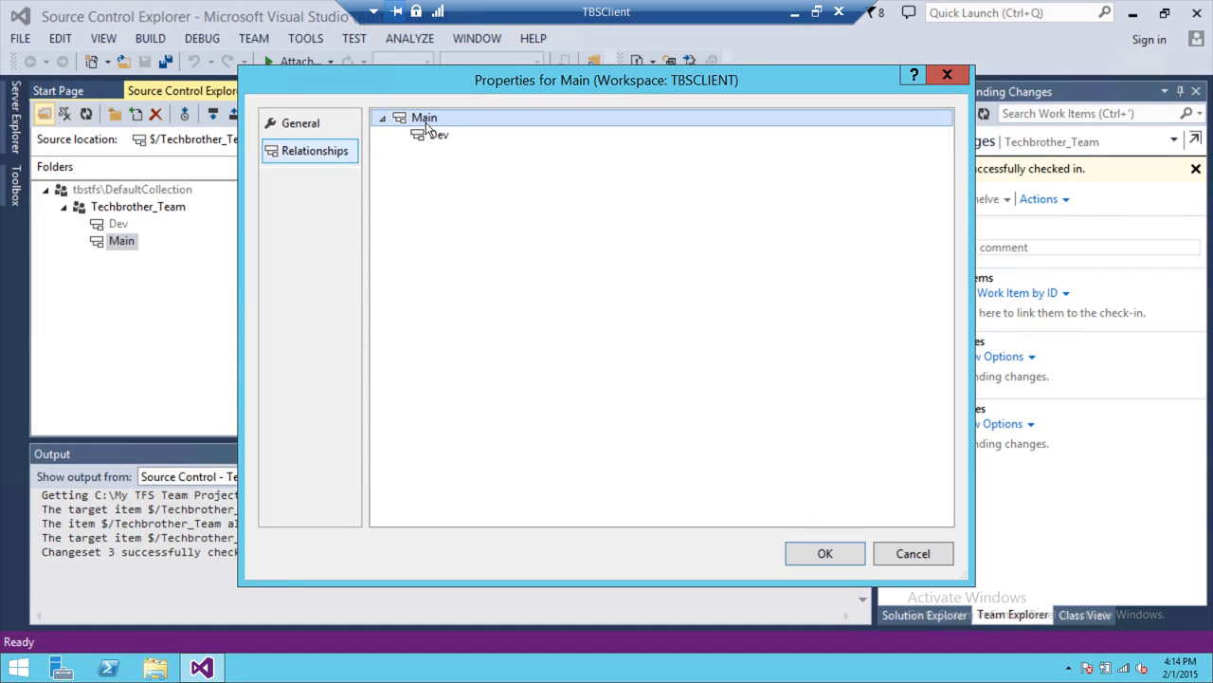